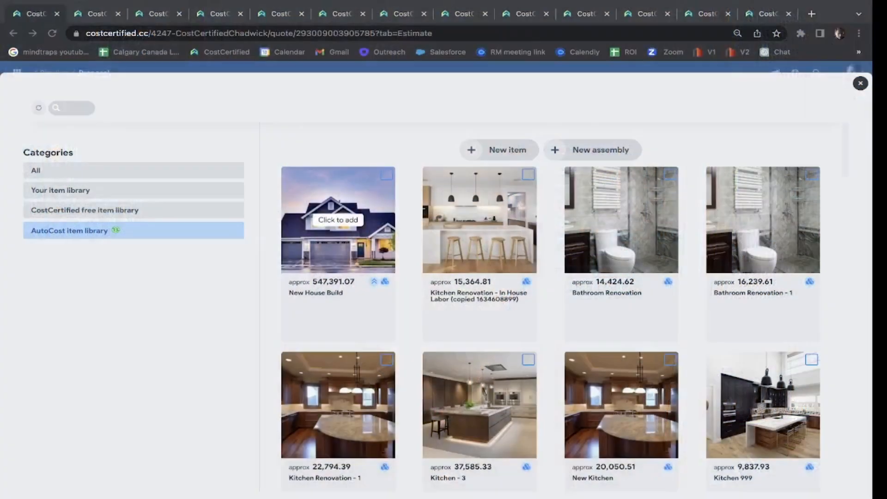
mouse_move(221, 235)
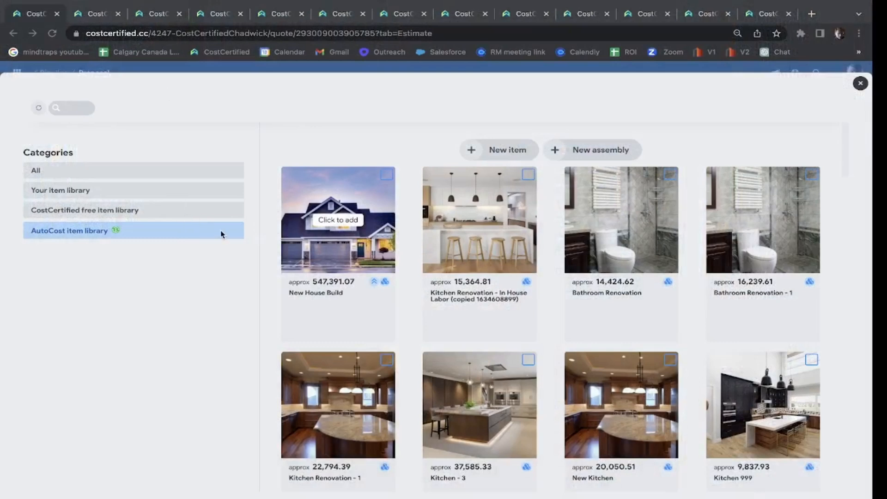
mouse_move(267, 244)
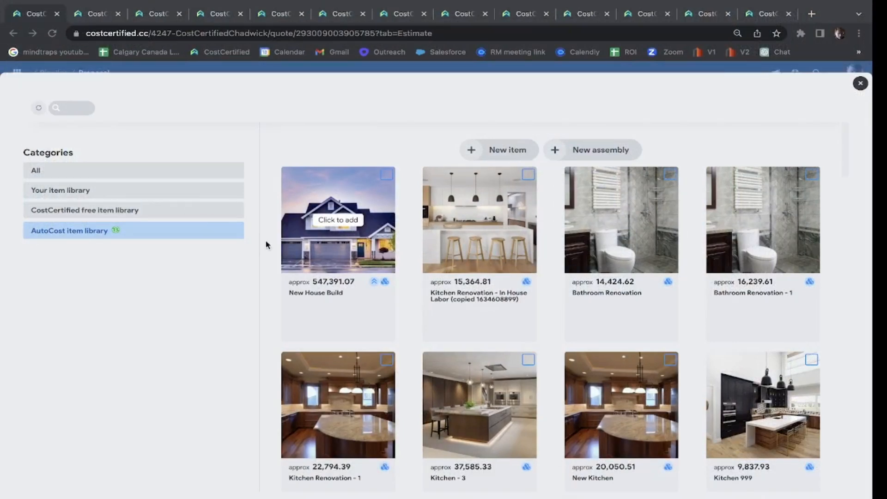
mouse_move(270, 243)
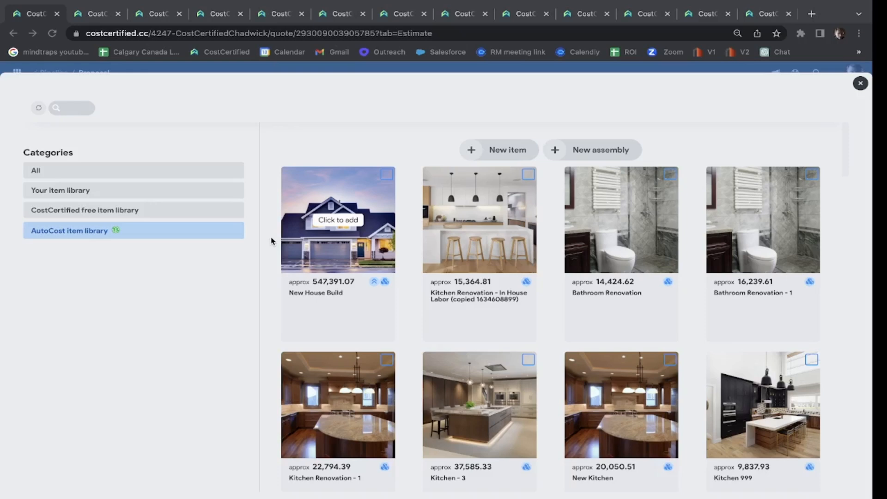
mouse_move(275, 264)
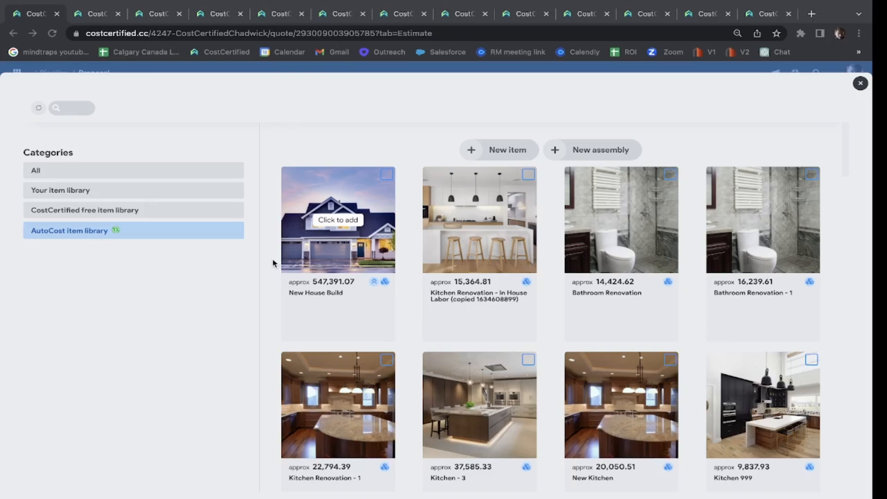
mouse_move(263, 262)
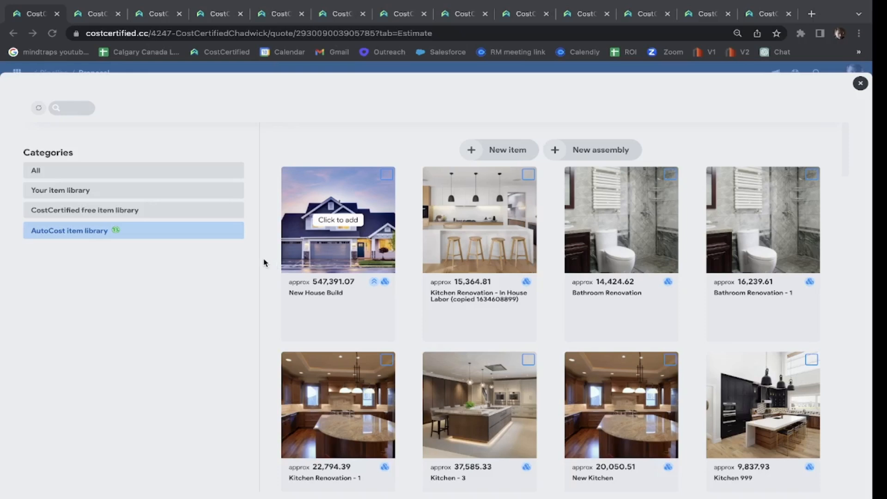
mouse_move(96, 28)
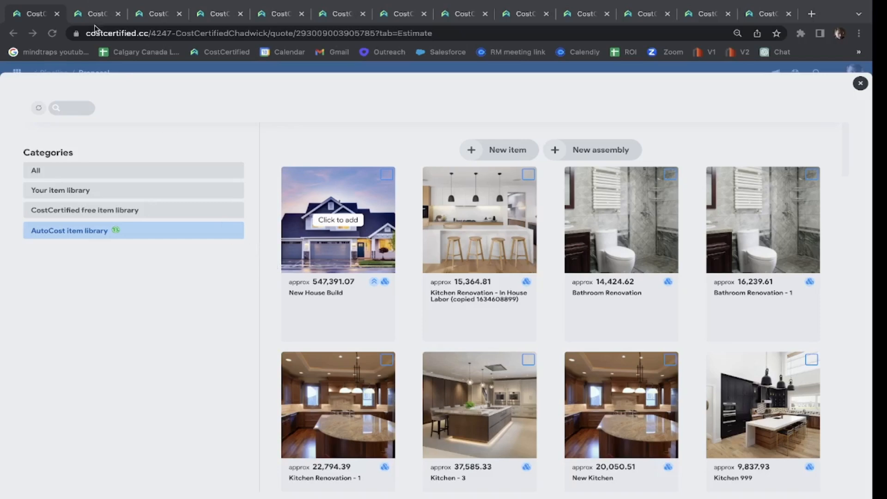
Show the Ed Floor Mart quote estimate with Kitchen, Bathroom and Deck items totalling 108,682.03
left_click(102, 369)
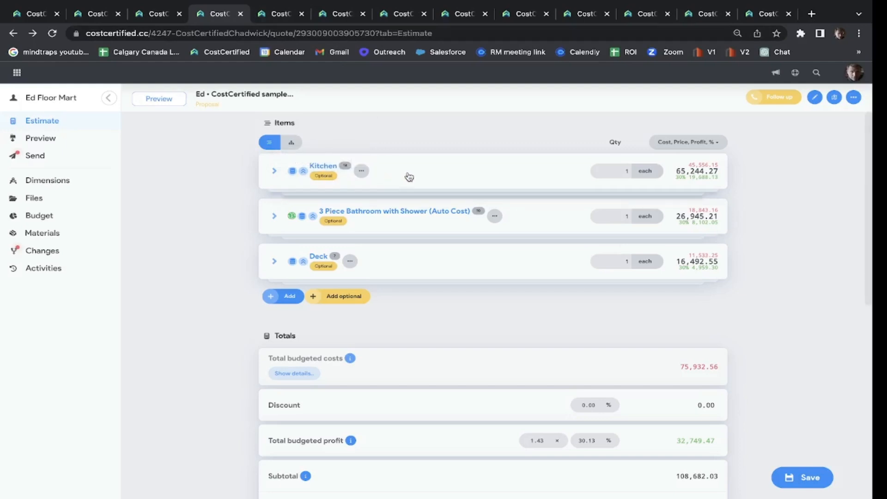
mouse_move(466, 283)
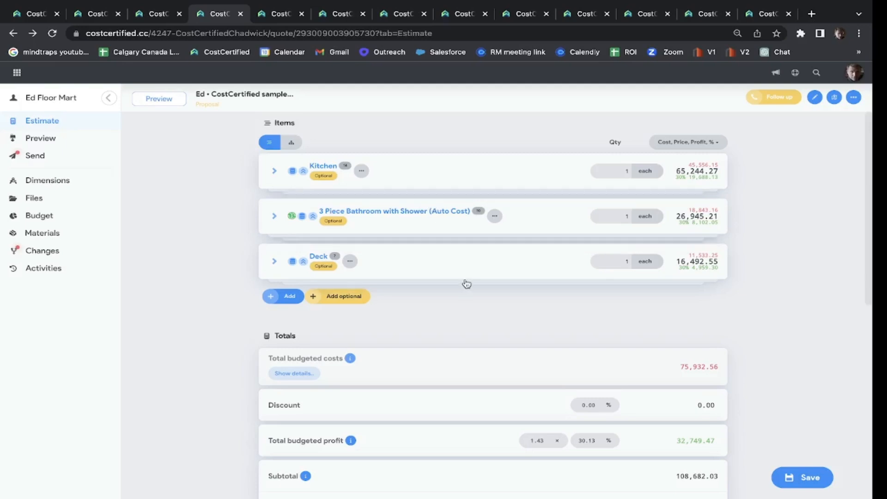
mouse_move(377, 196)
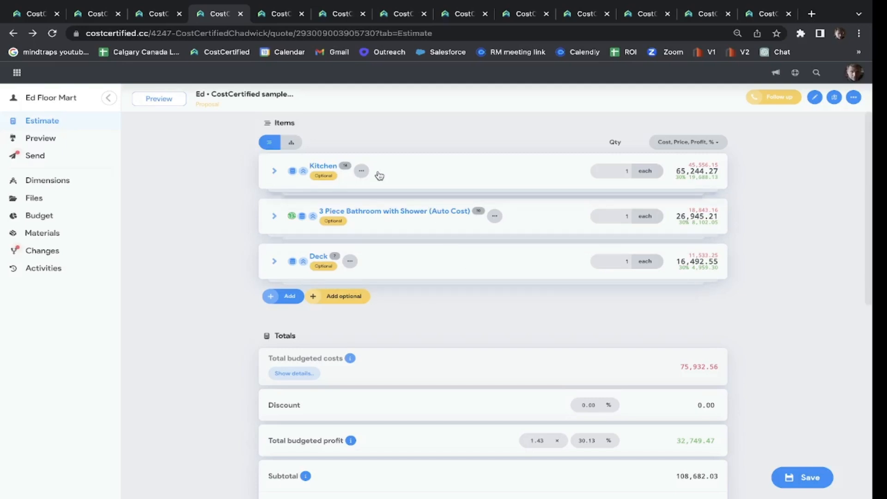
Preview the sample proposal and browse the Plans, 3D walk through and Mood boards gallery
left_click(278, 14)
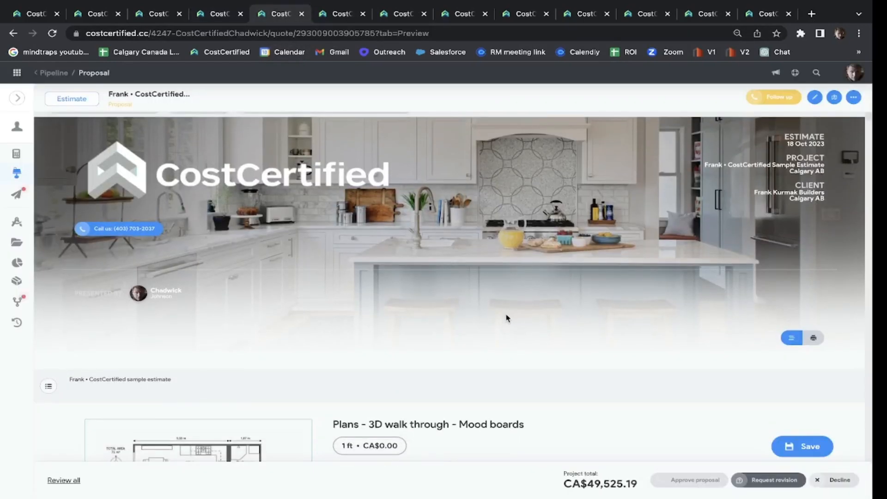
mouse_move(381, 175)
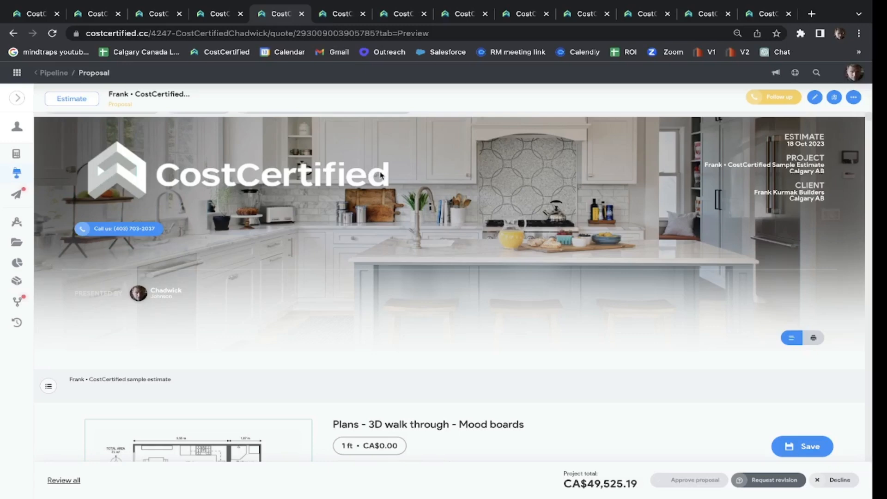
mouse_move(477, 334)
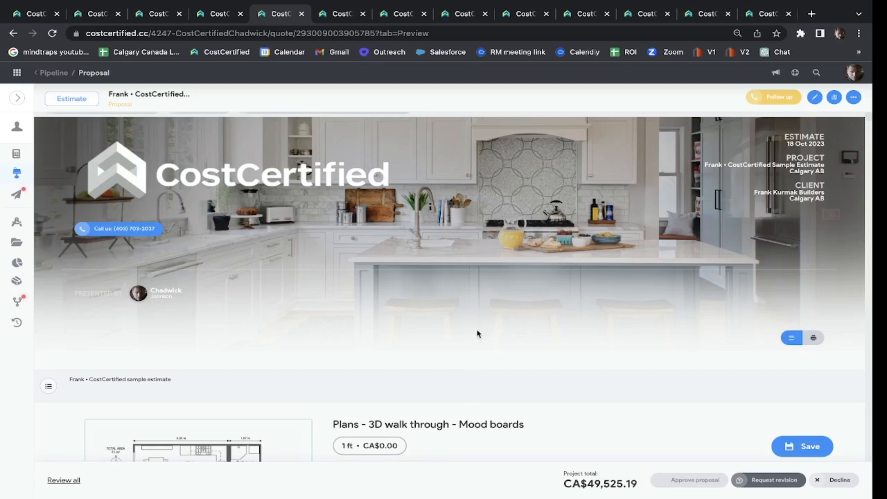
scroll("down", 3)
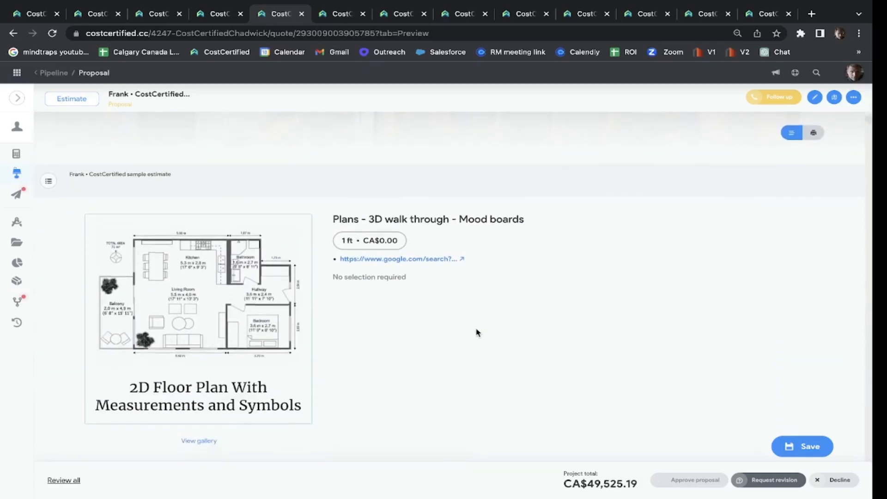
left_click(199, 441)
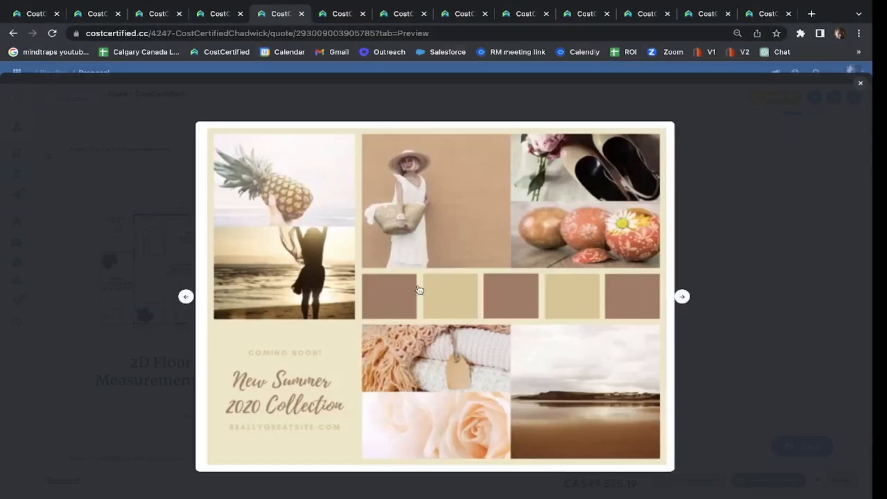
left_click(861, 83)
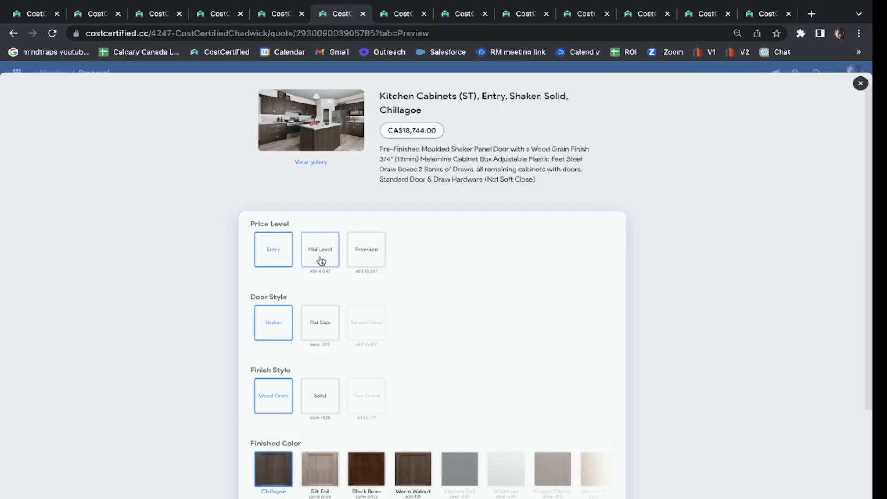
mouse_move(400, 300)
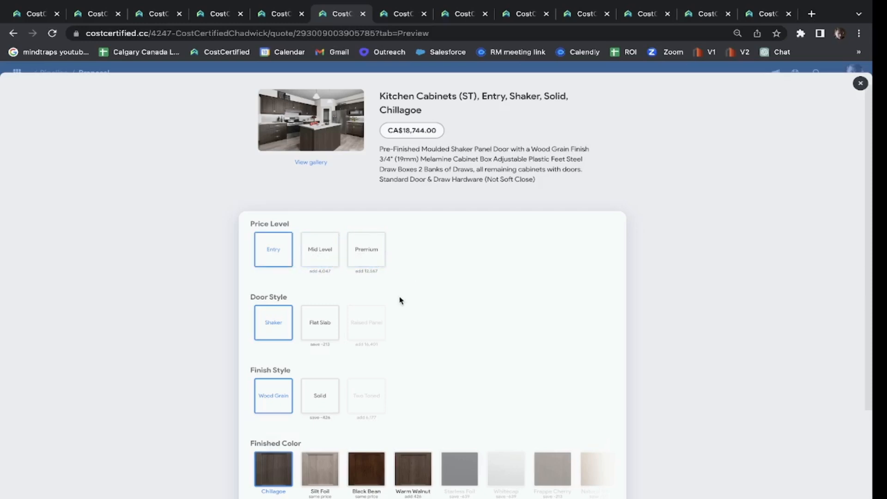
mouse_move(438, 331)
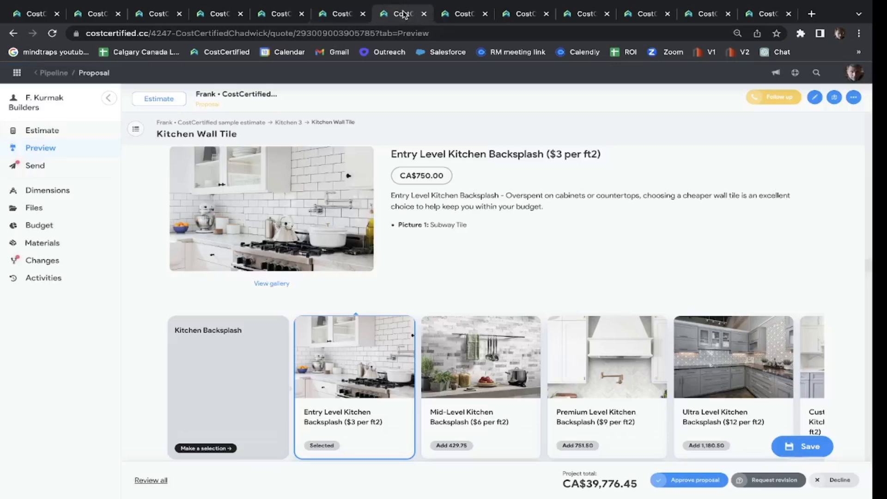
Show the Kitchen Wall Tile and flooring options, then choose the Diagonal flooring pattern
left_click(524, 13)
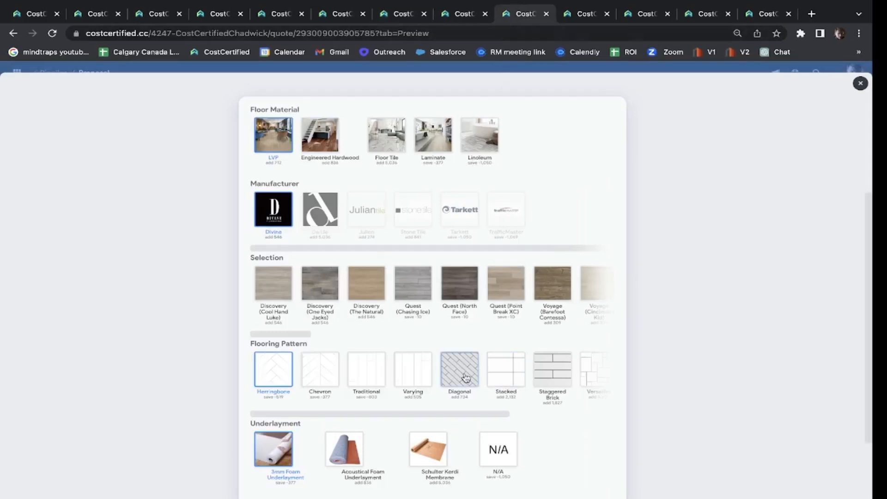
mouse_move(466, 374)
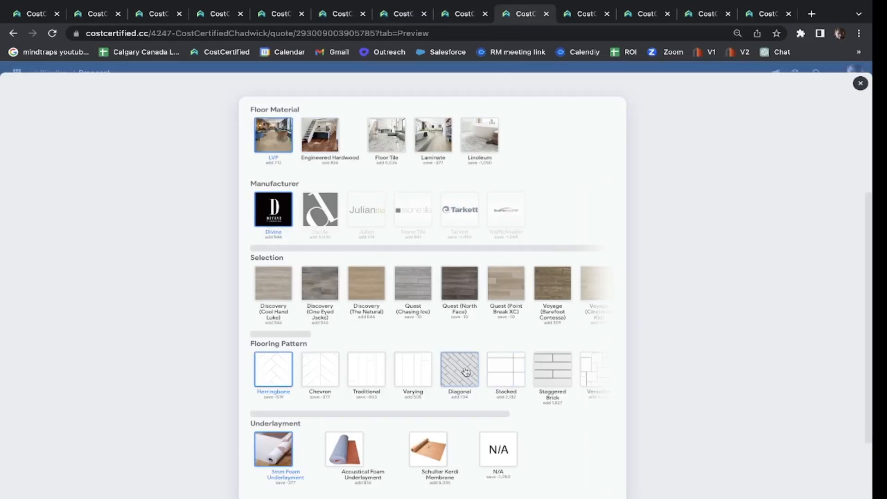
left_click(584, 13)
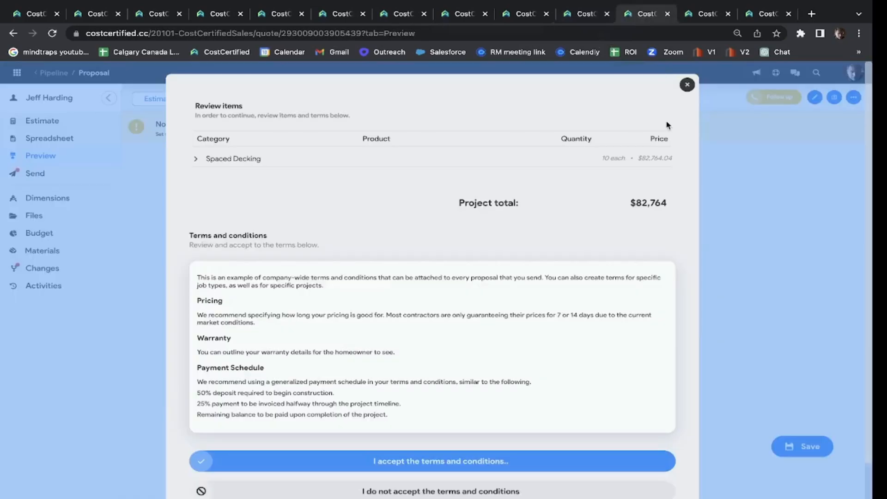
mouse_move(535, 276)
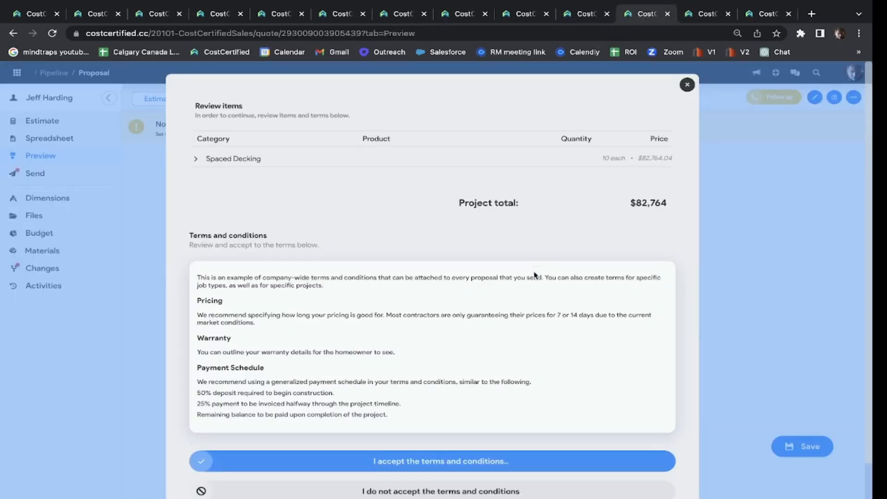
mouse_move(483, 402)
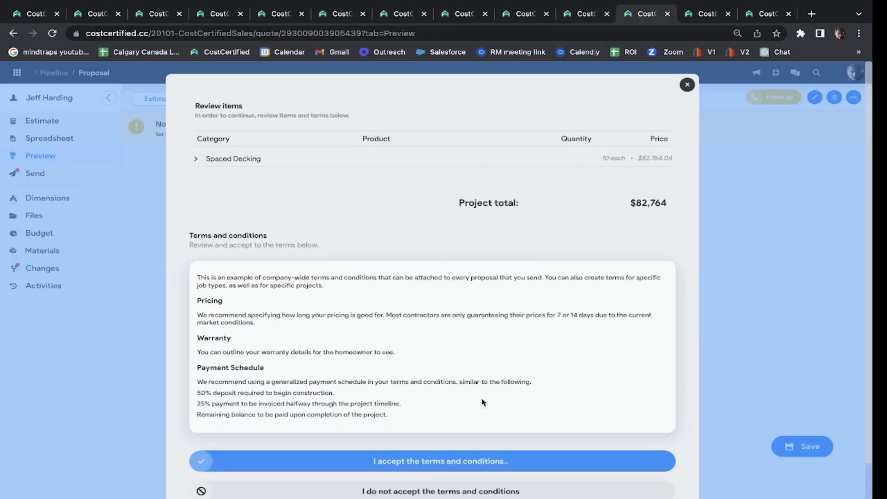
mouse_move(486, 401)
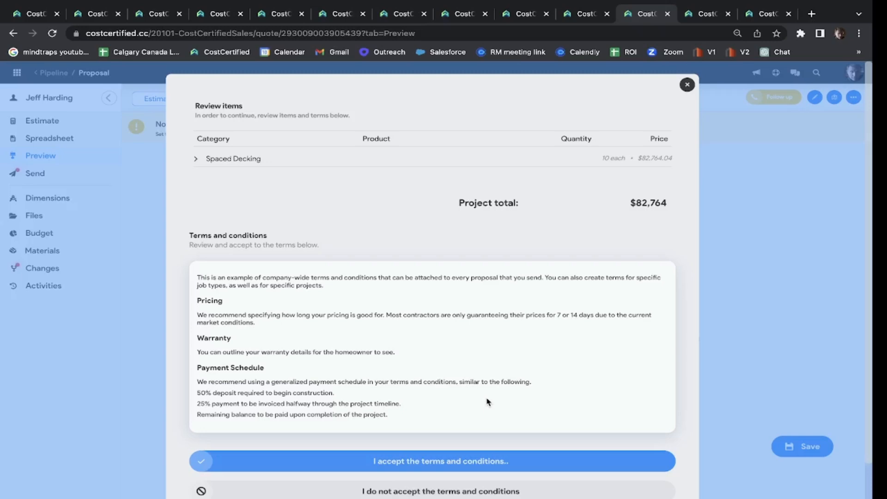
mouse_move(466, 425)
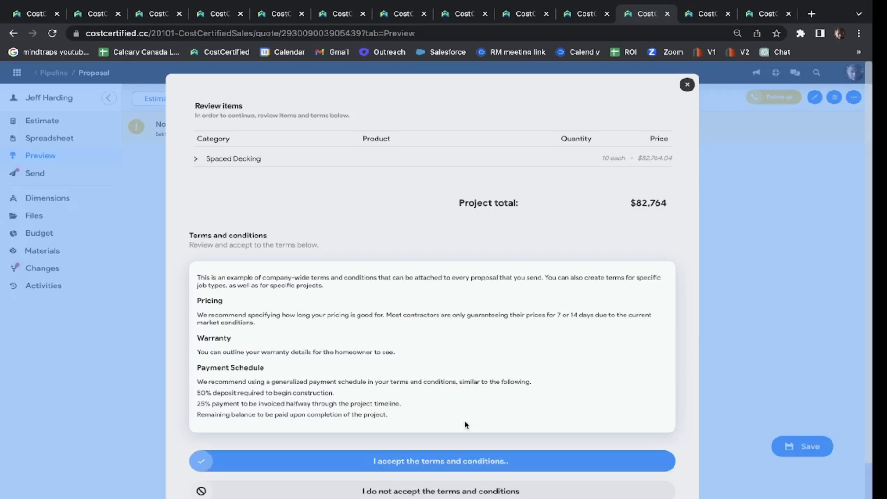
Accept the terms and conditions after reviewing the Spaced Decking items and project total
left_click(706, 13)
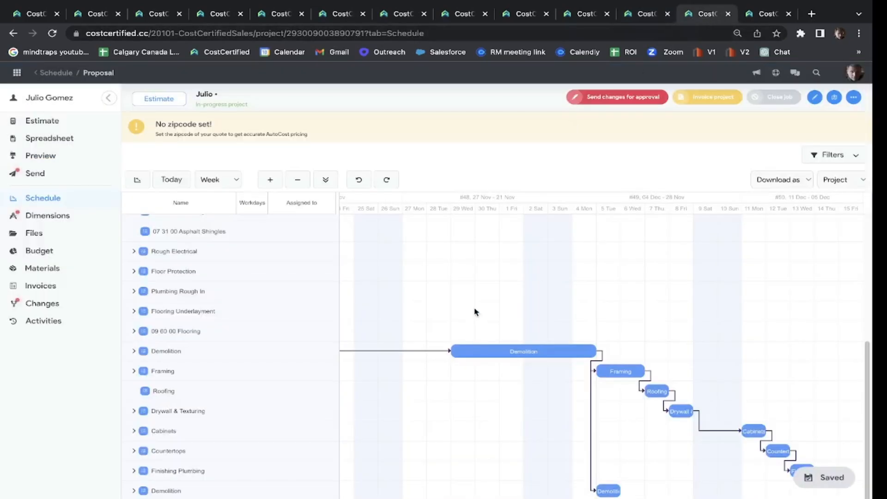
mouse_move(464, 340)
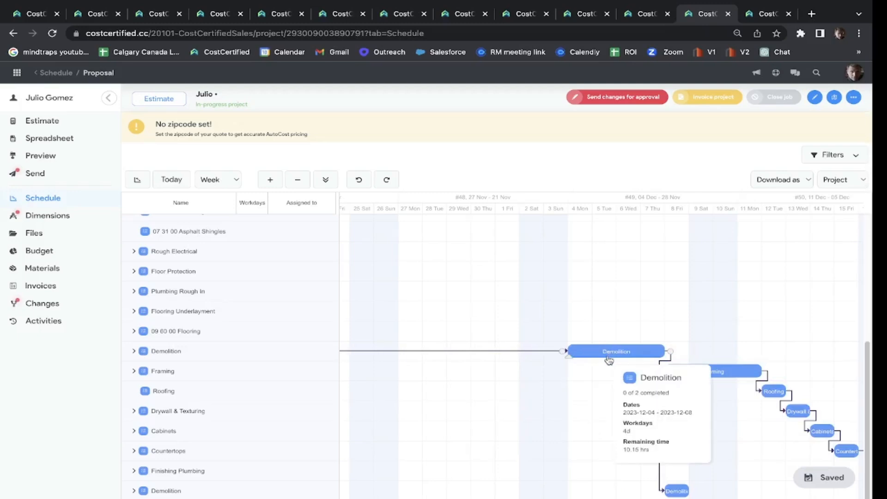
mouse_move(499, 368)
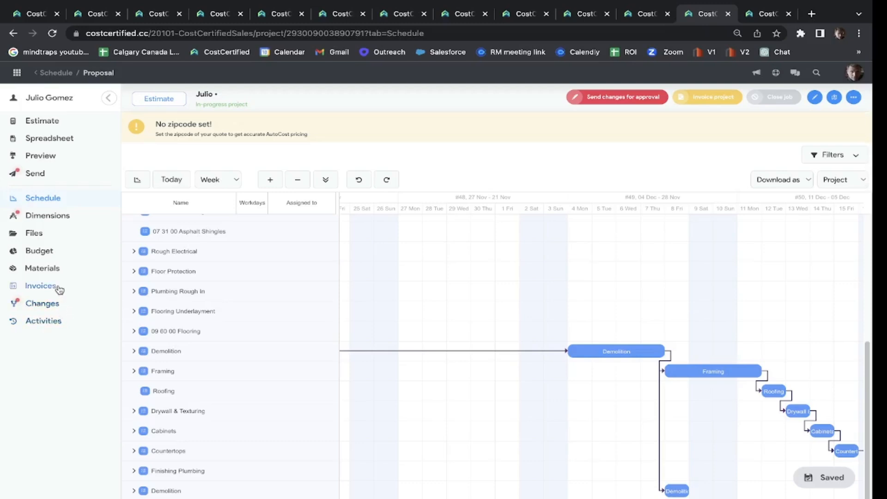
mouse_move(66, 284)
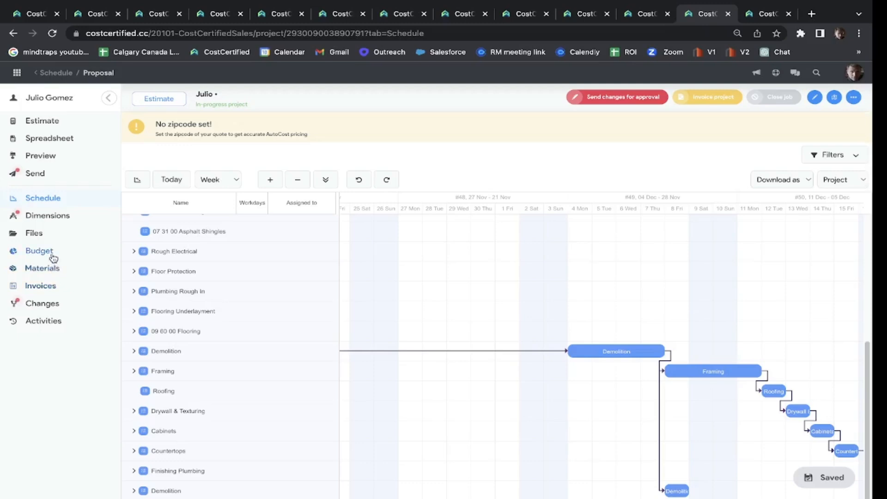
mouse_move(181, 261)
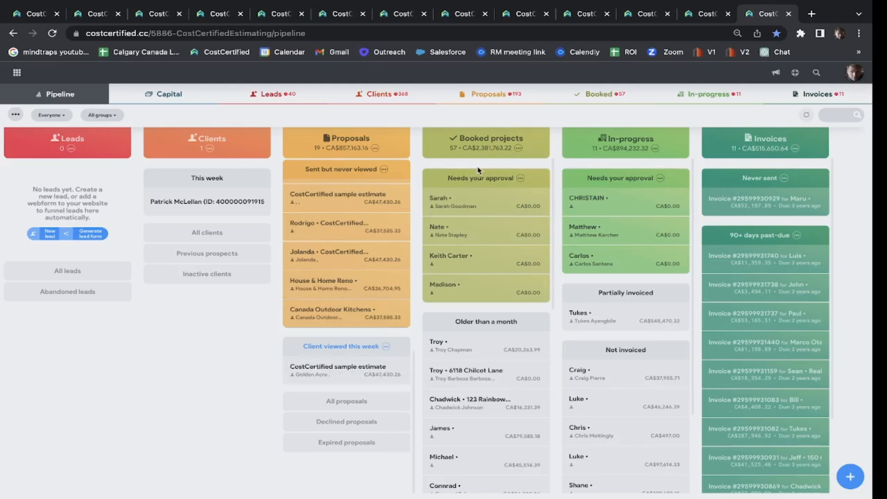
mouse_move(481, 166)
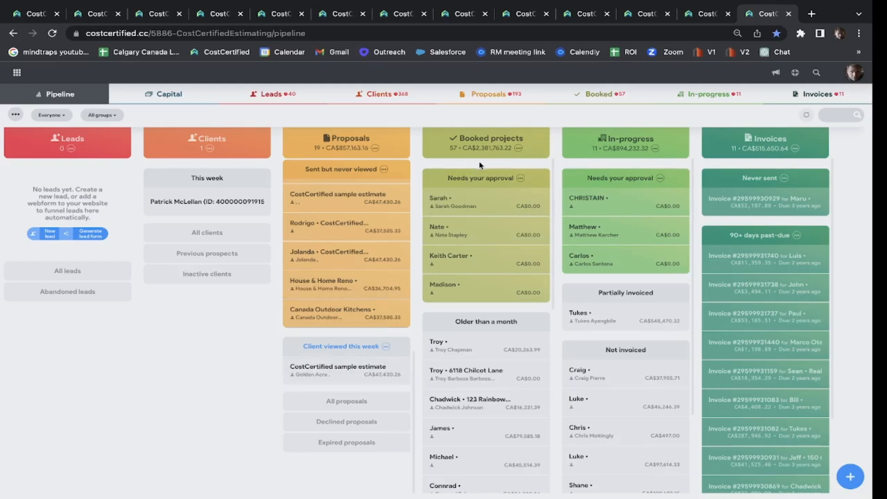